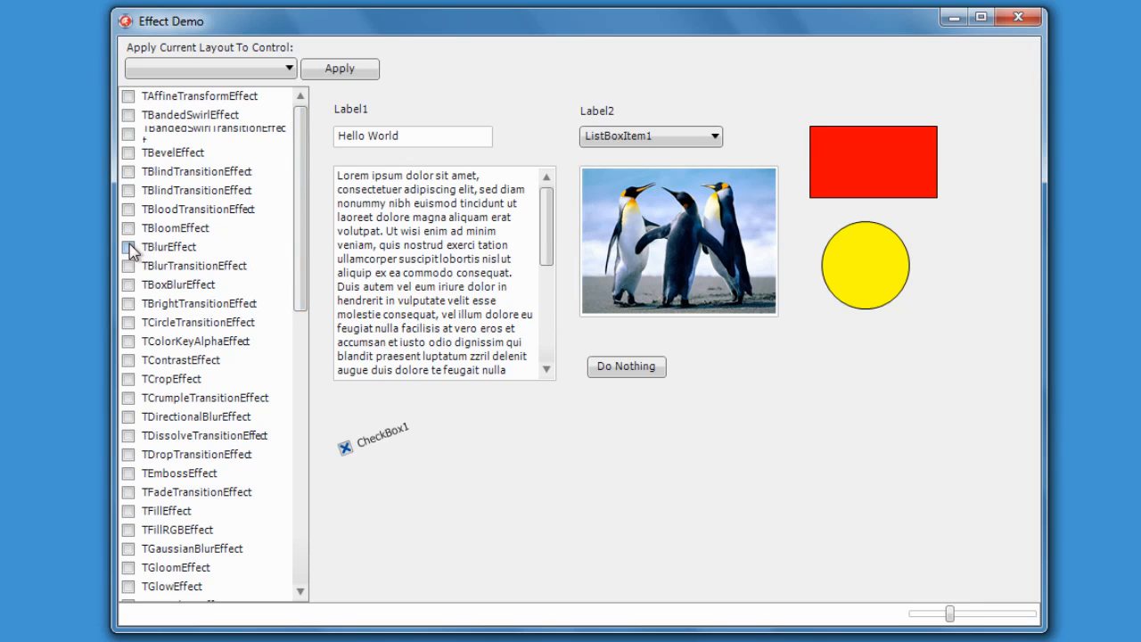
Blur the whole LayoutMain with TBlurEffect, then switch the blur off again.
click(169, 247)
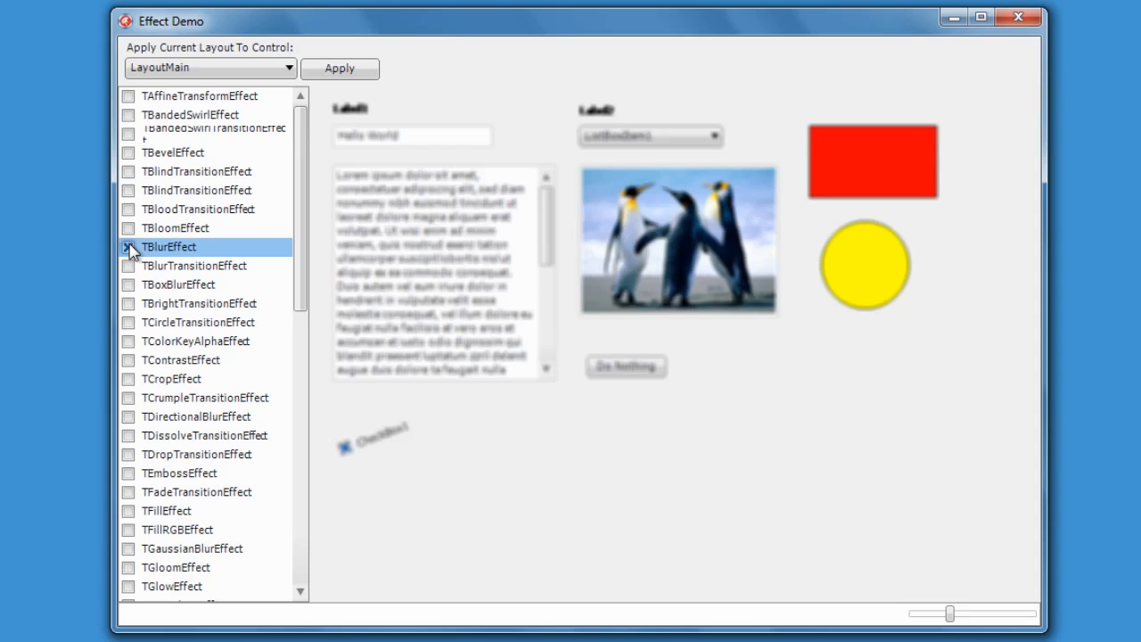
click(127, 247)
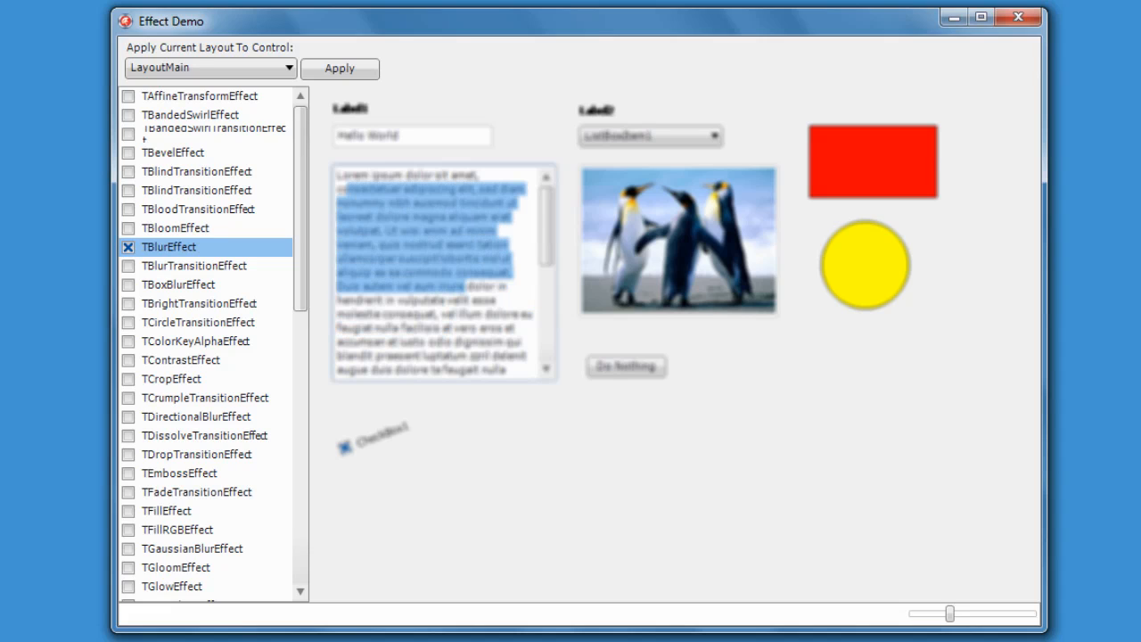
mouse_move(209, 287)
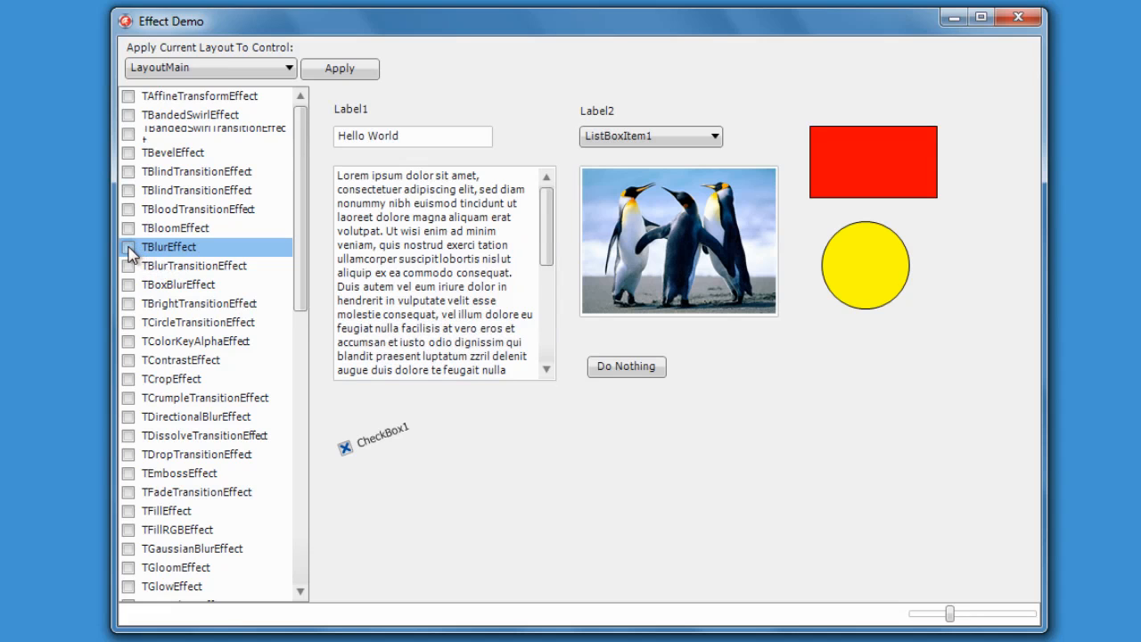
mouse_move(214, 267)
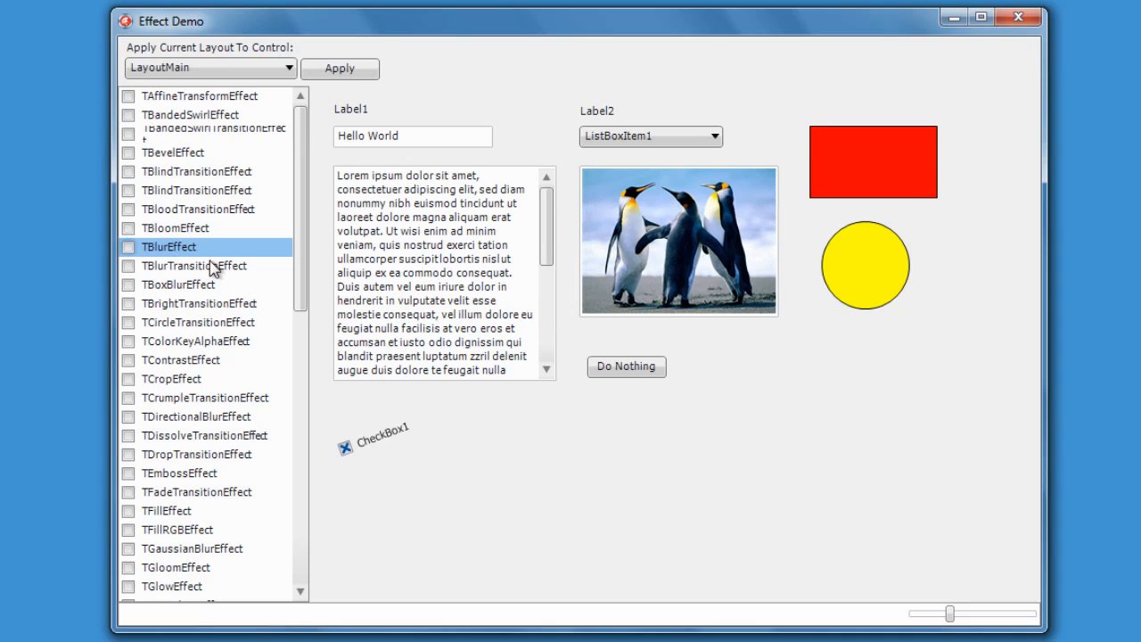
Crumple the layout with TCrumpleTransitionEffect while picking Label2 list items, then disable it.
scroll(down, 3)
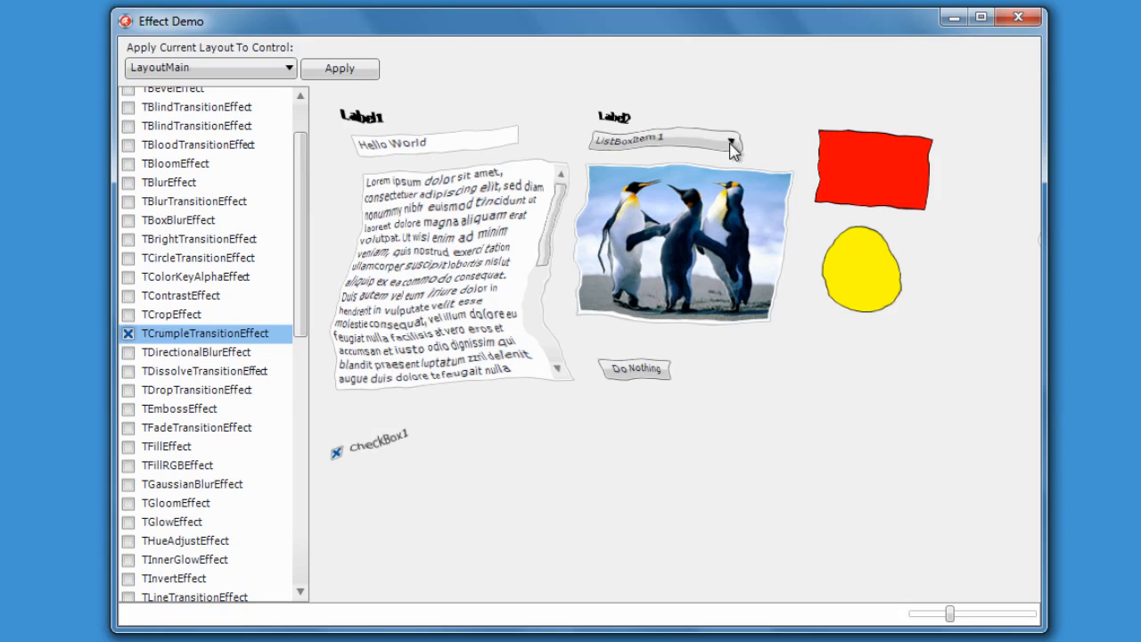
click(729, 140)
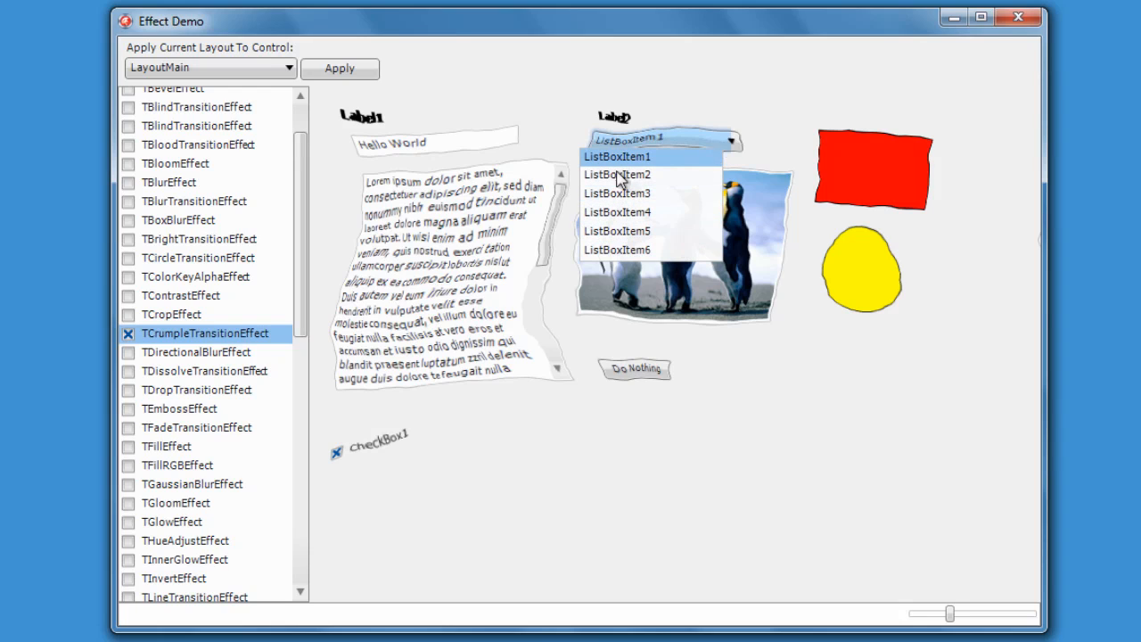
click(616, 174)
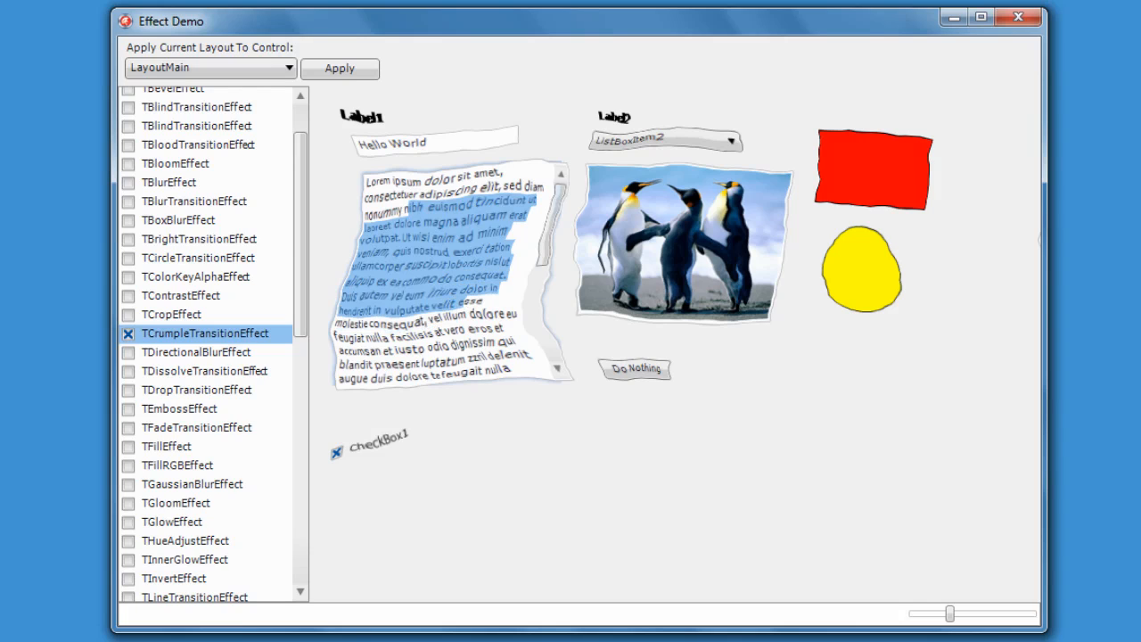
click(730, 140)
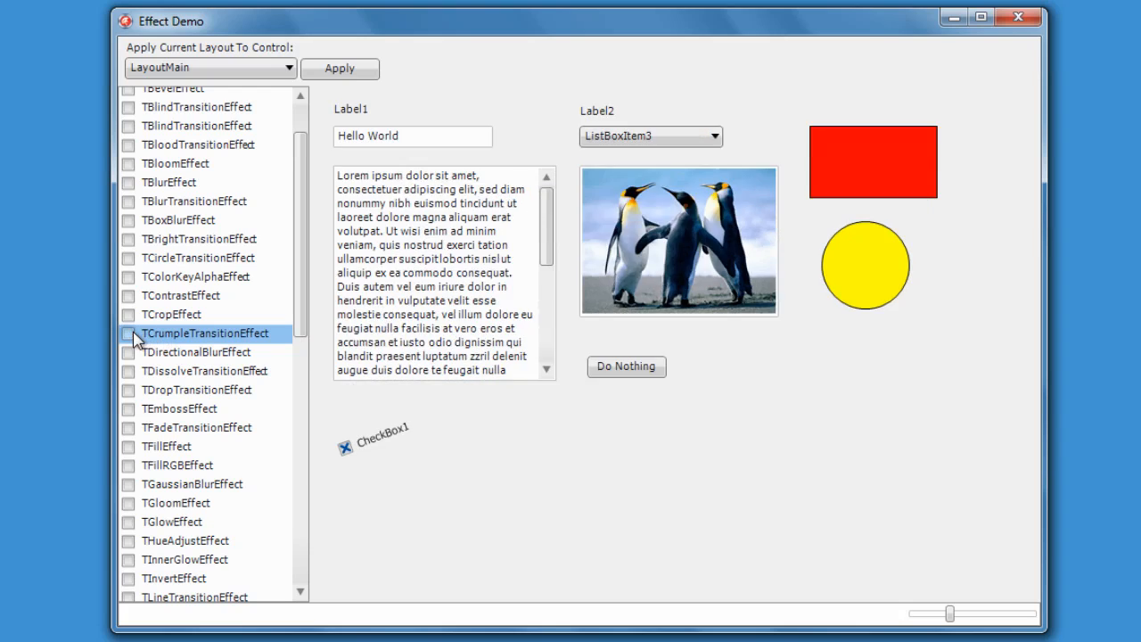
scroll(down, 3)
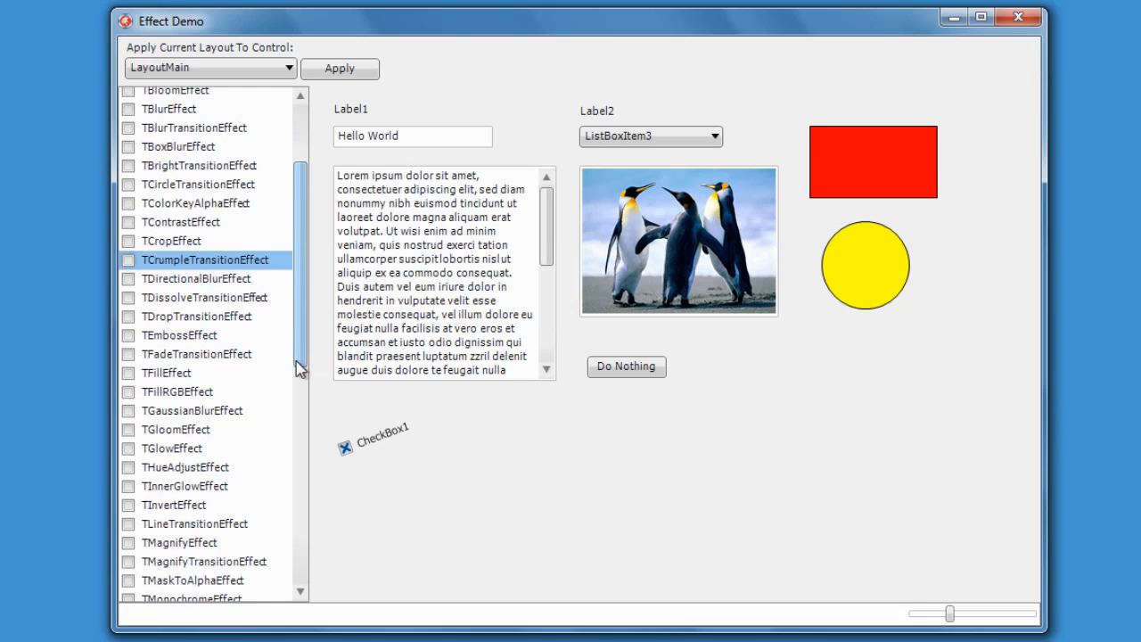
scroll(down, 3)
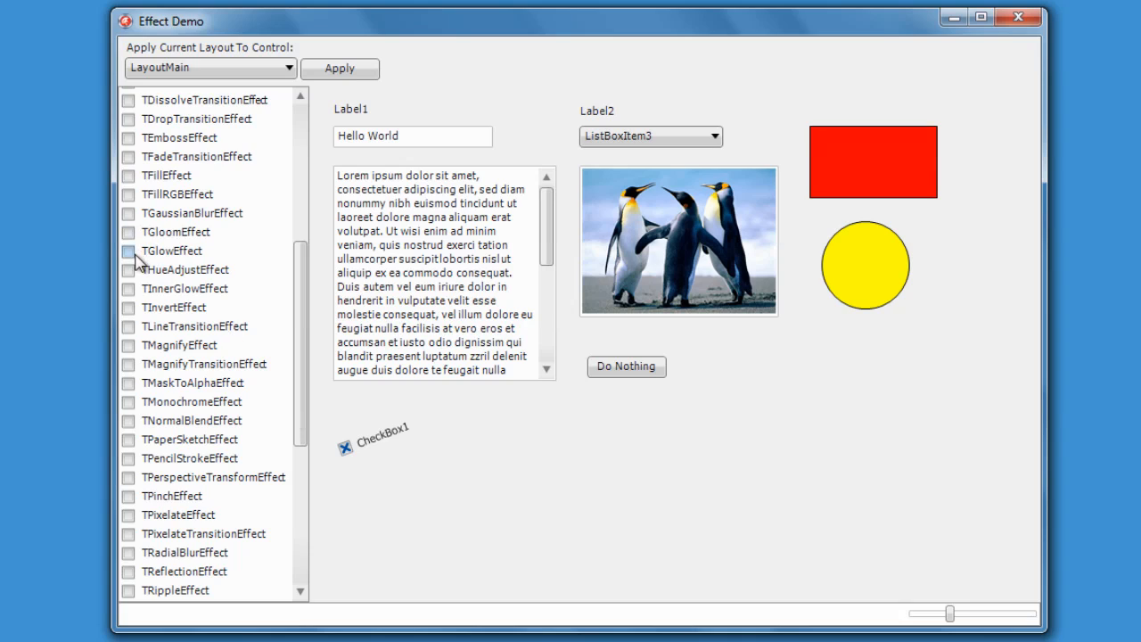
click(128, 250)
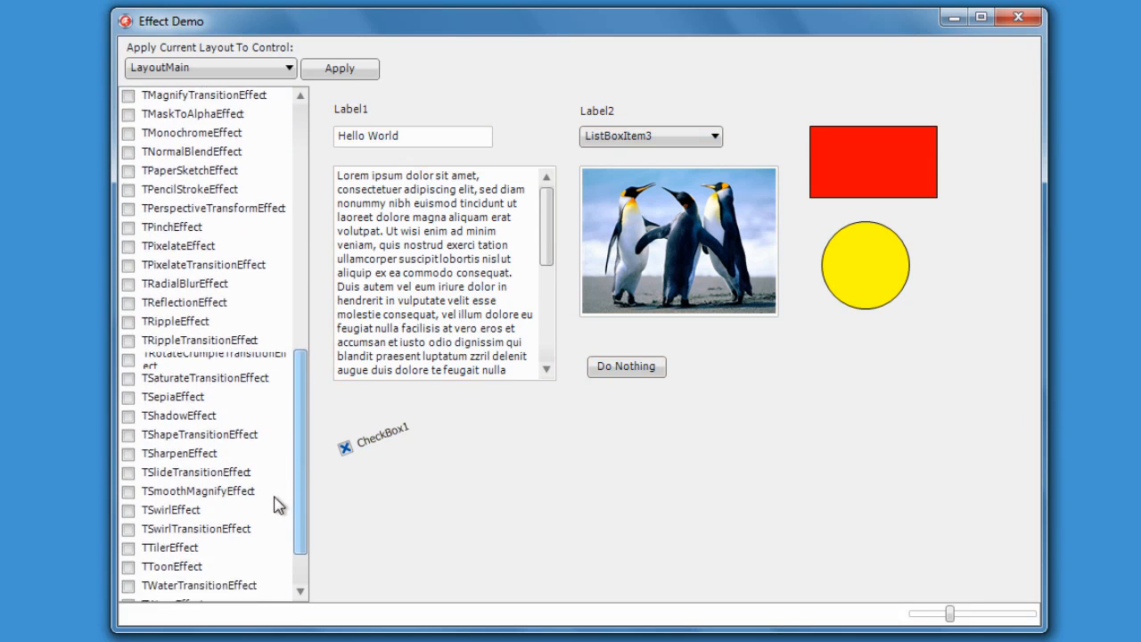
scroll(down, 3)
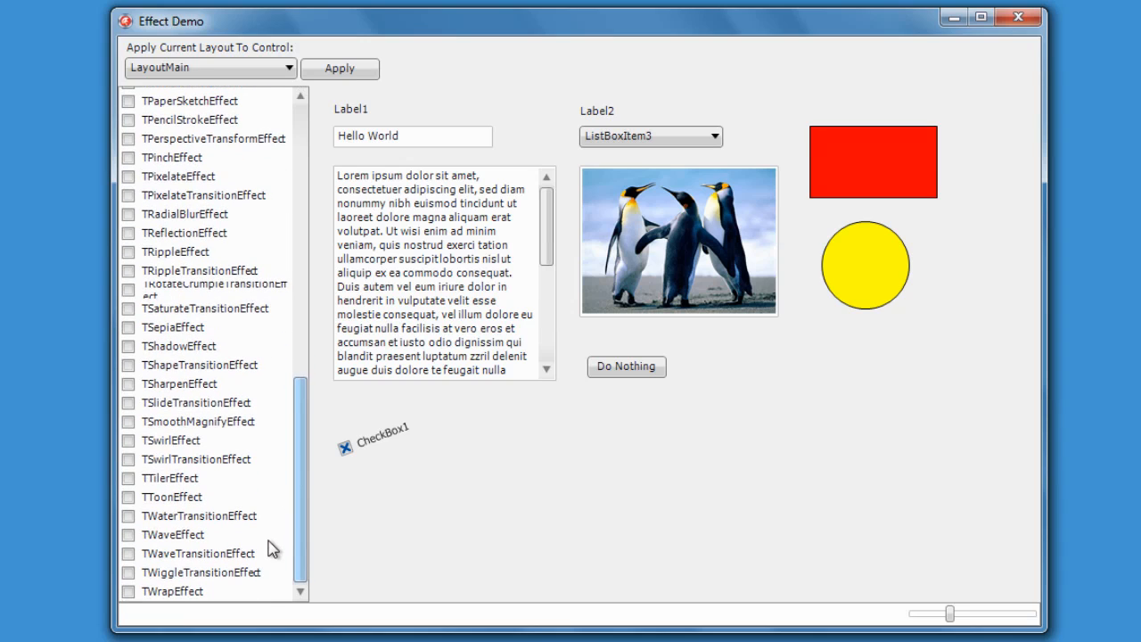
mouse_move(303, 519)
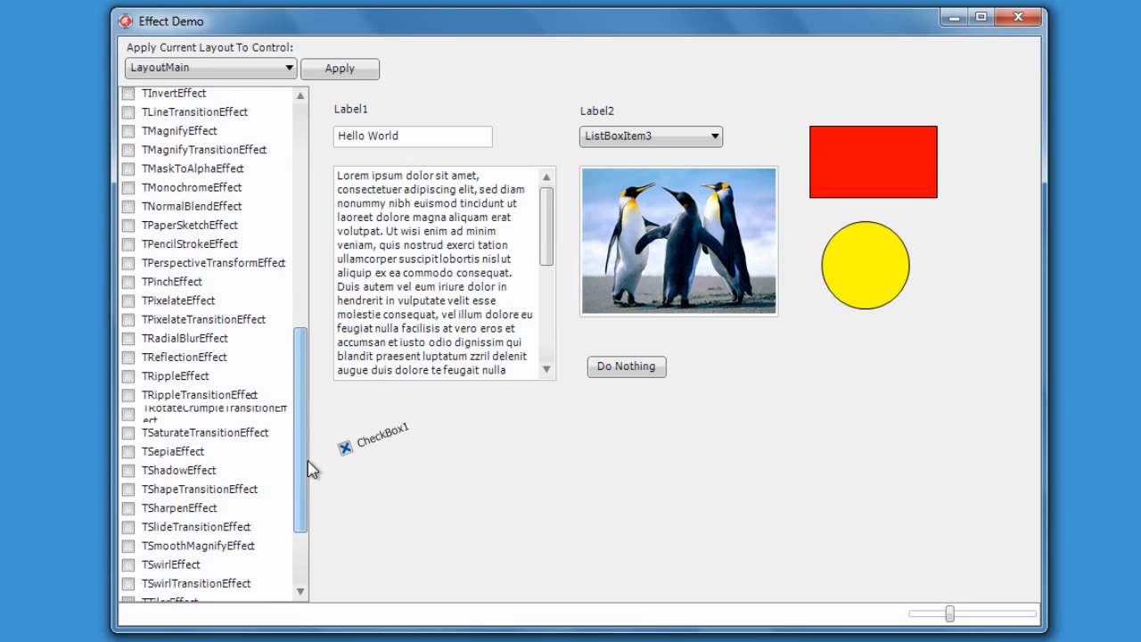
click(128, 312)
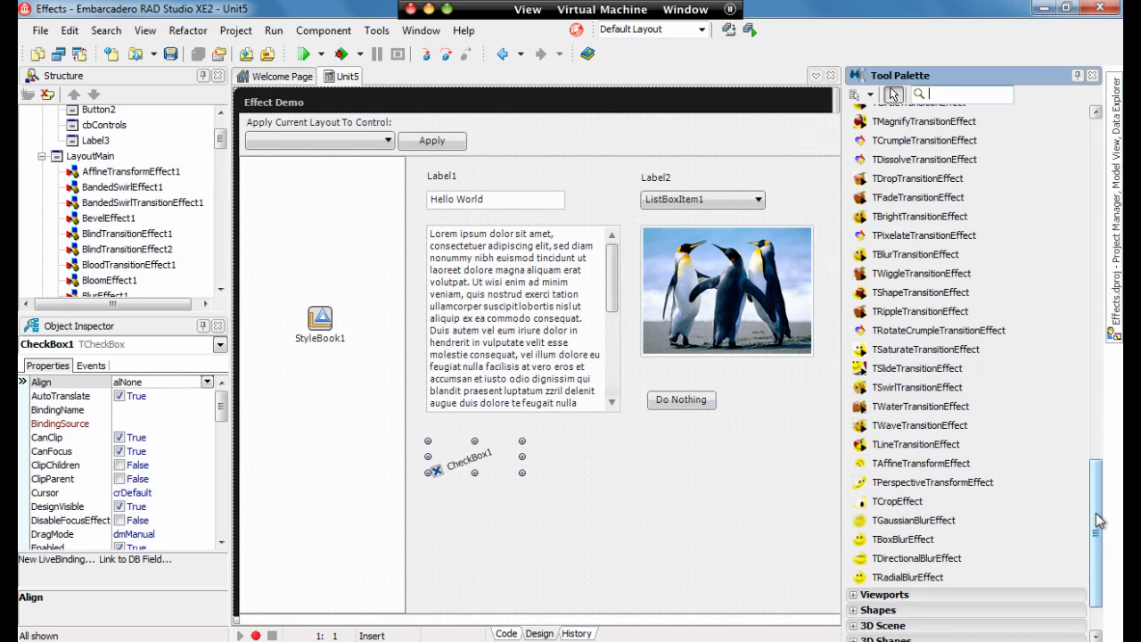
Scroll the Tool Palette Effects list to reach TBlurEffect for Edit1.
scroll(down, 3)
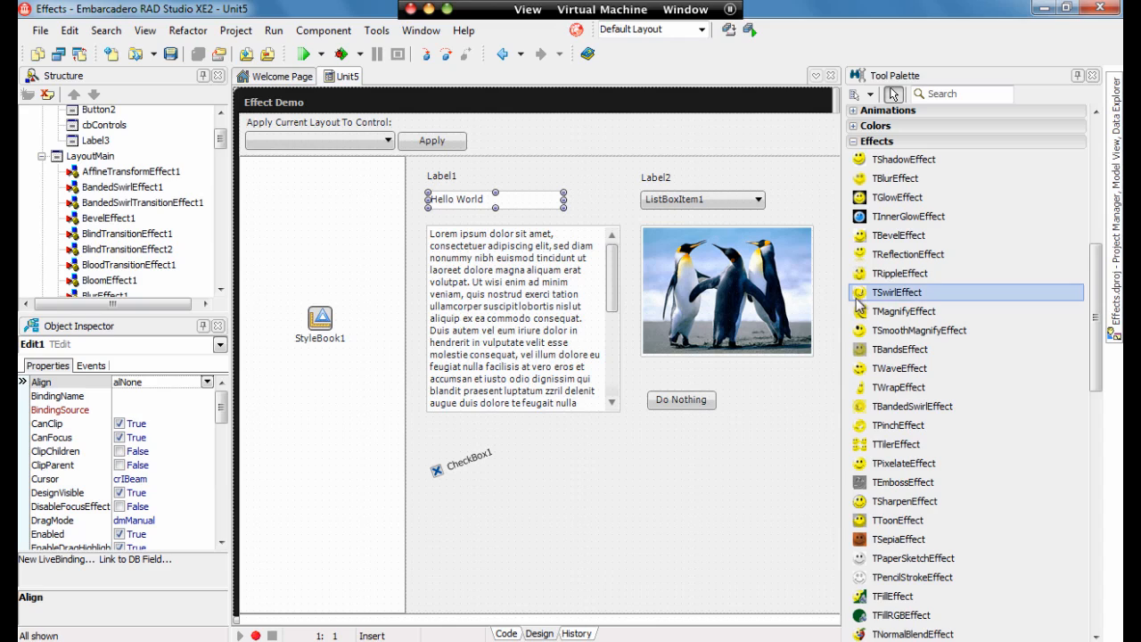
mouse_move(904, 178)
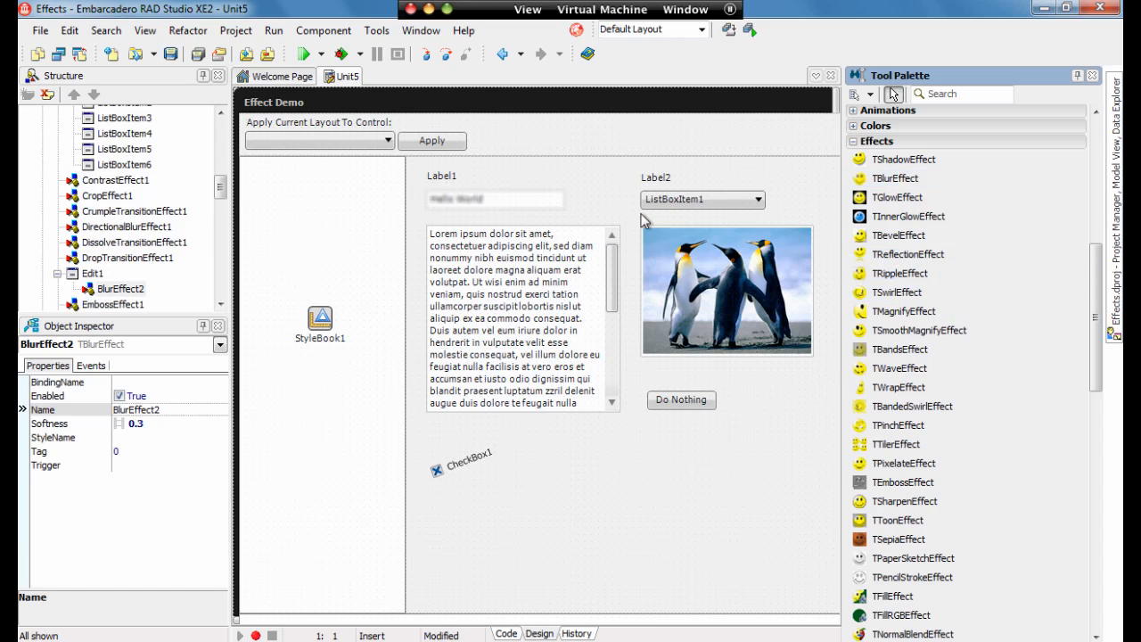
mouse_move(175, 255)
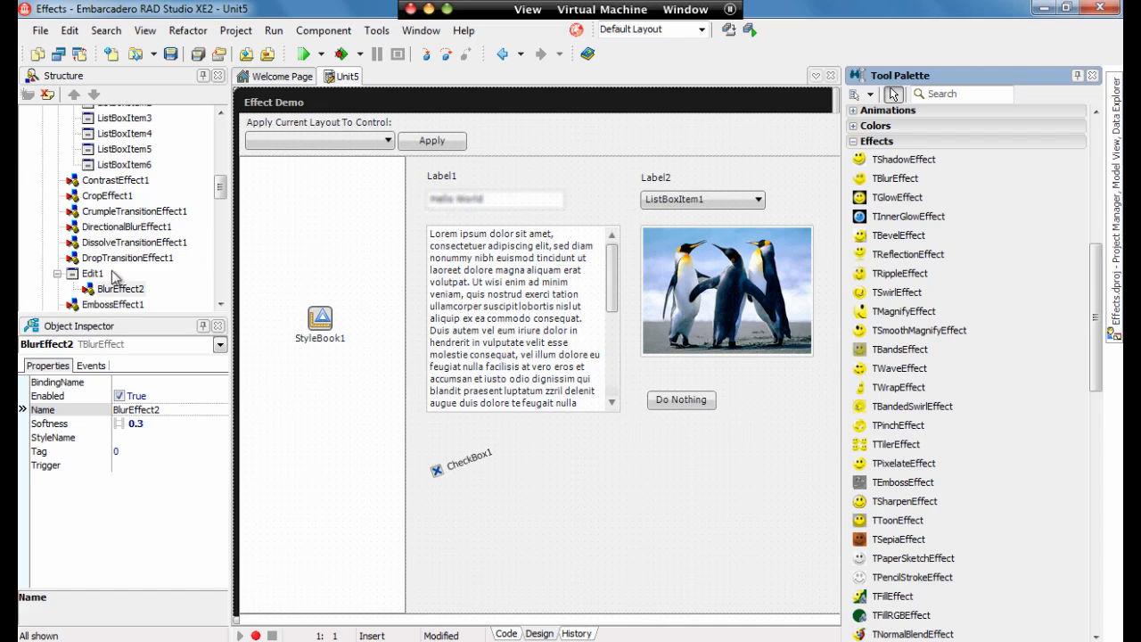
Select BlurEffect2 under Edit1, set Softness to 0.1 after trying 0.6, and re-enable it.
click(94, 273)
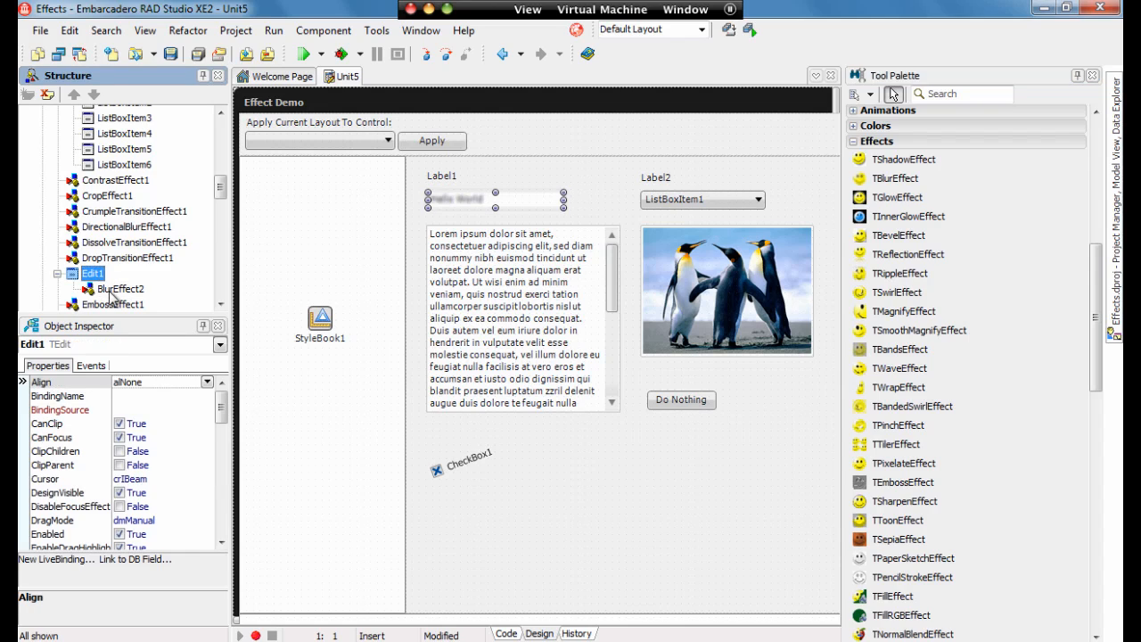
click(119, 288)
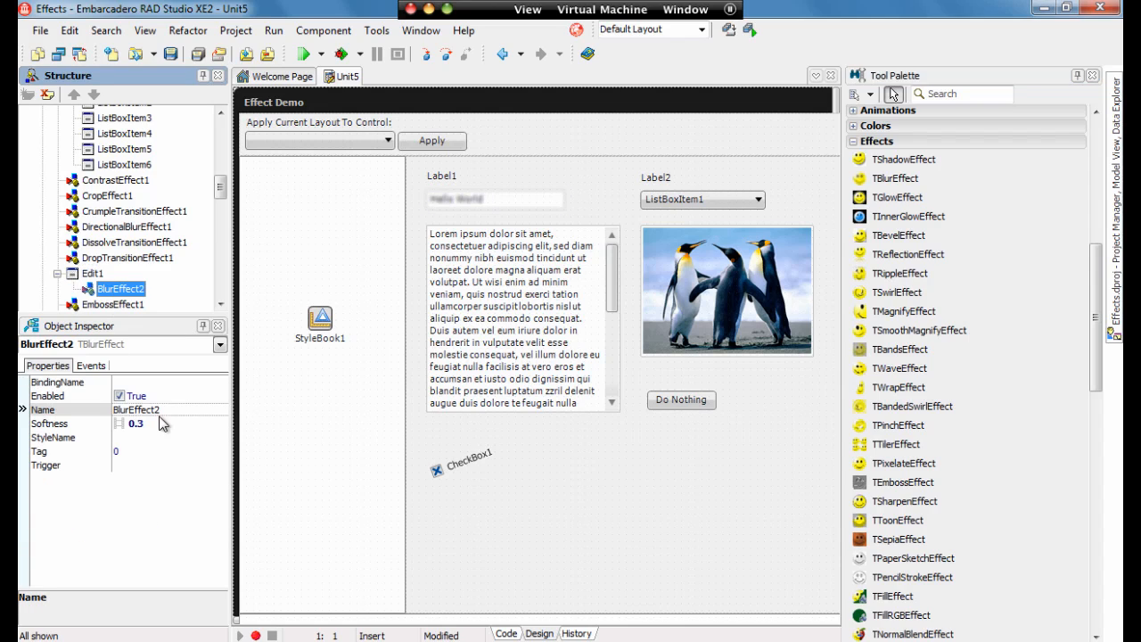
click(156, 422)
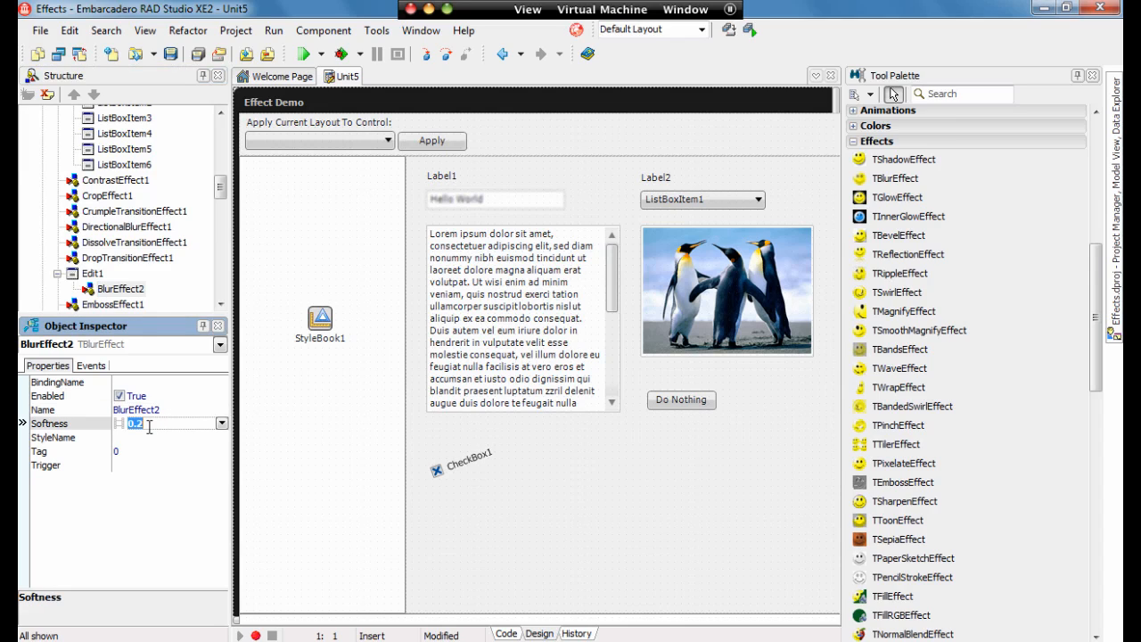
text(6)
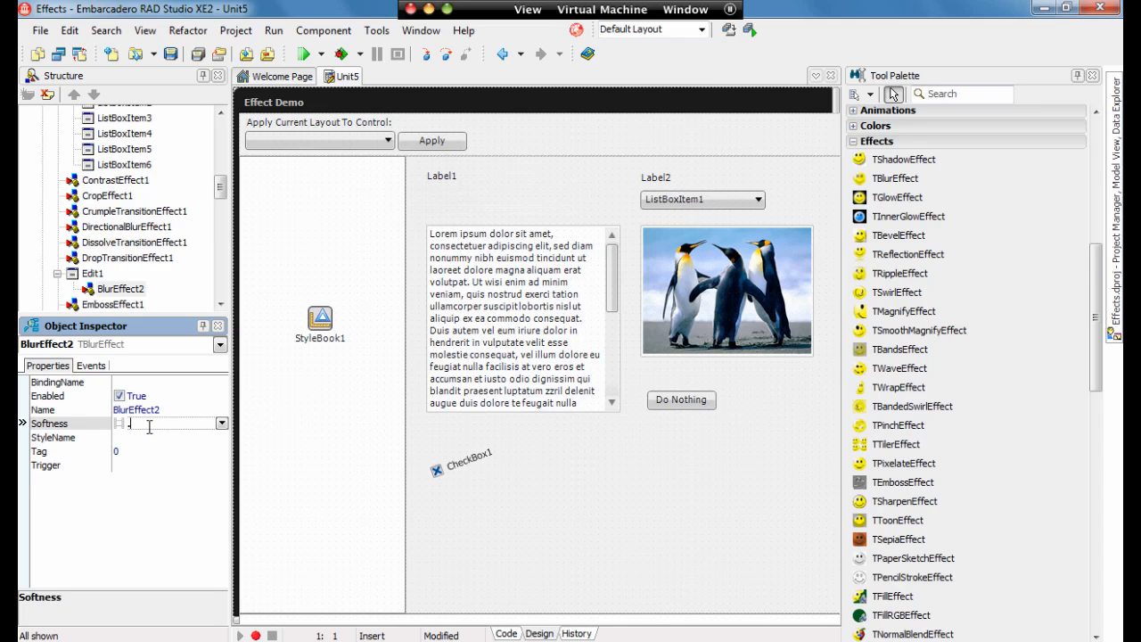
text(0.6)
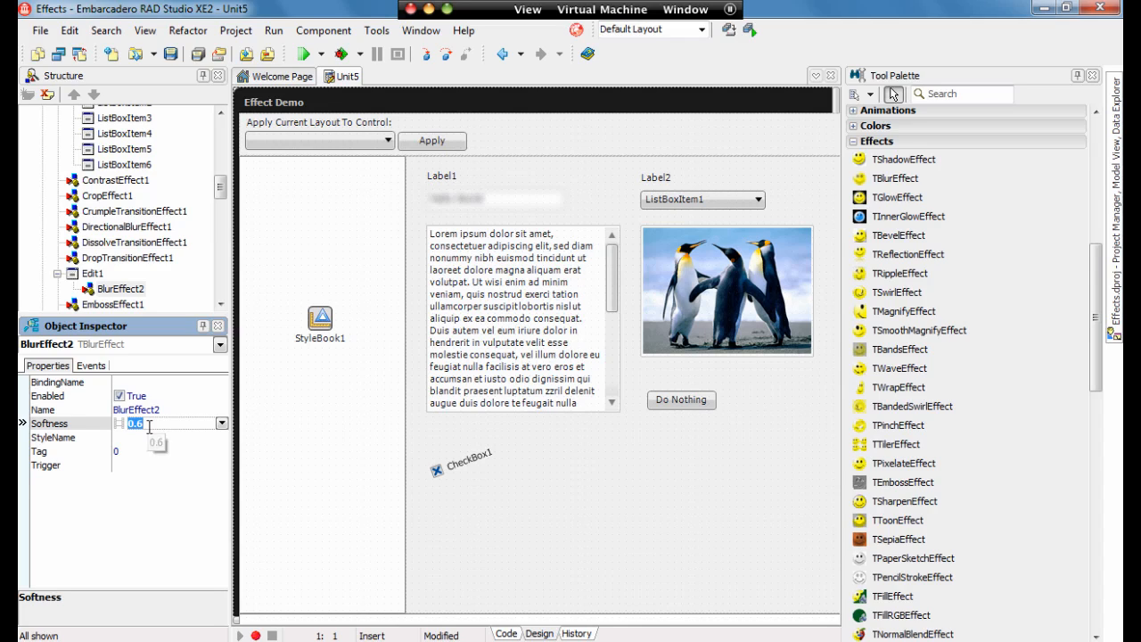
text(Hello World)
text(0.1)
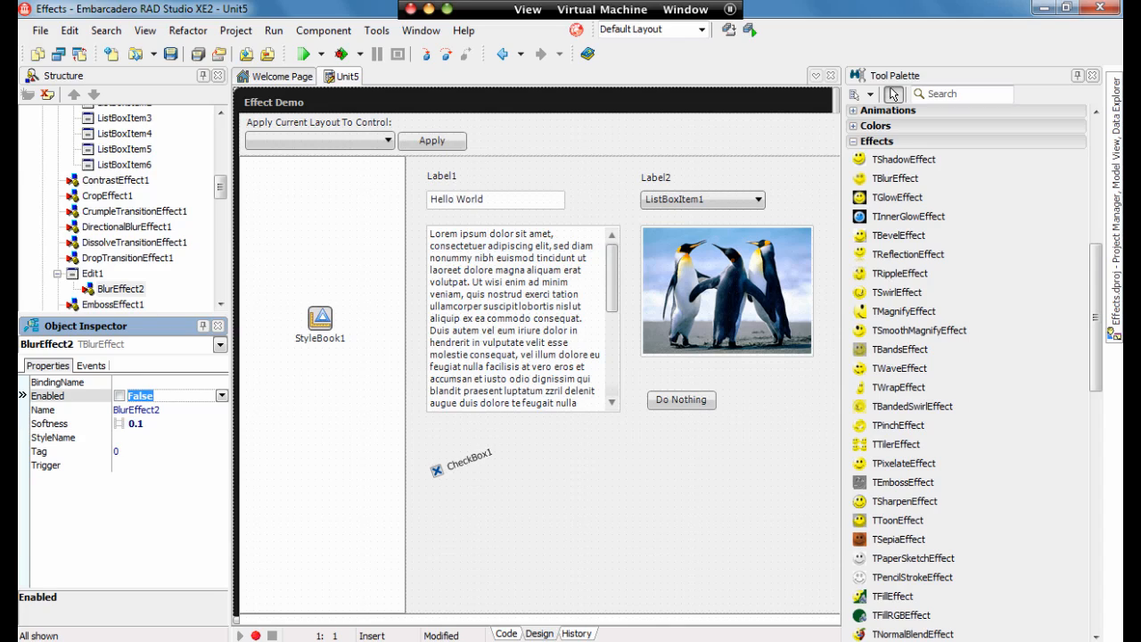
click(121, 395)
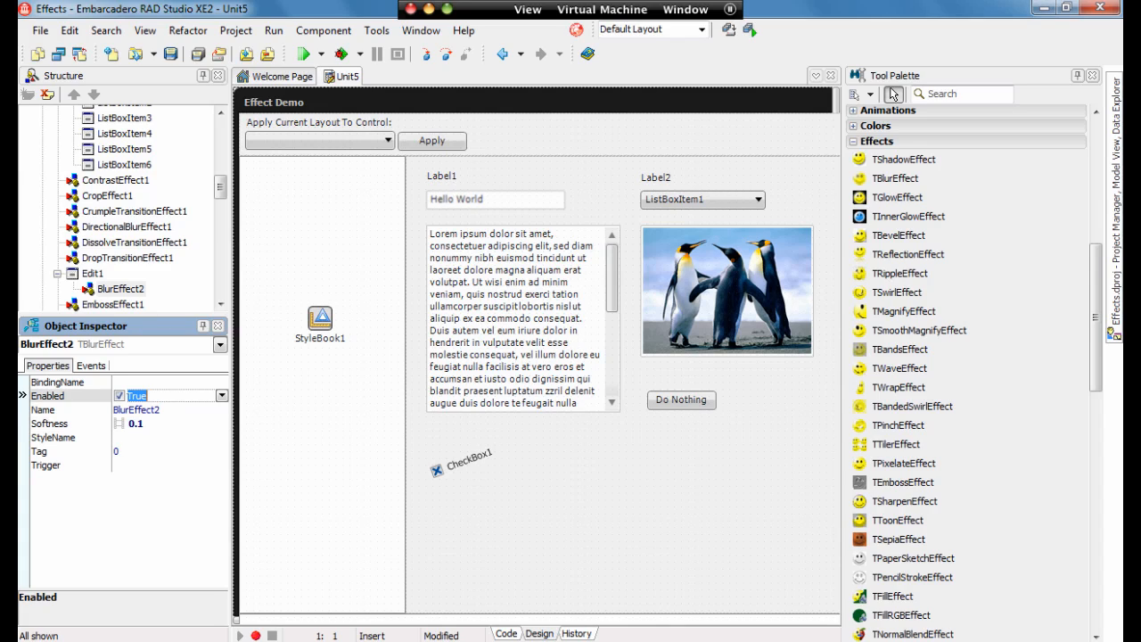
click(67, 464)
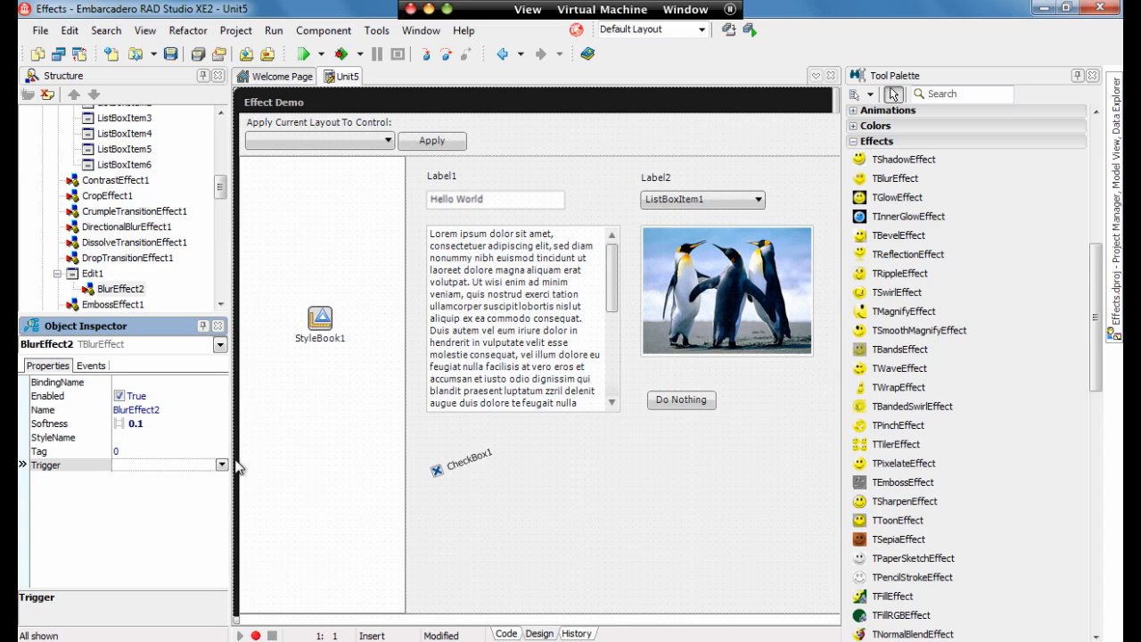
click(221, 464)
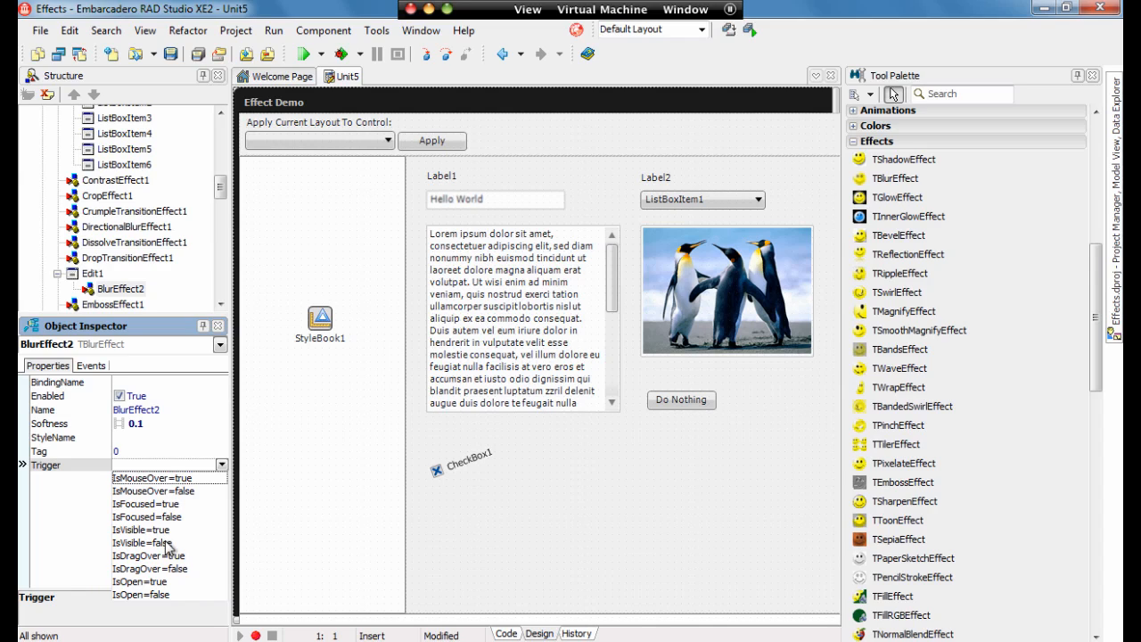
mouse_move(203, 569)
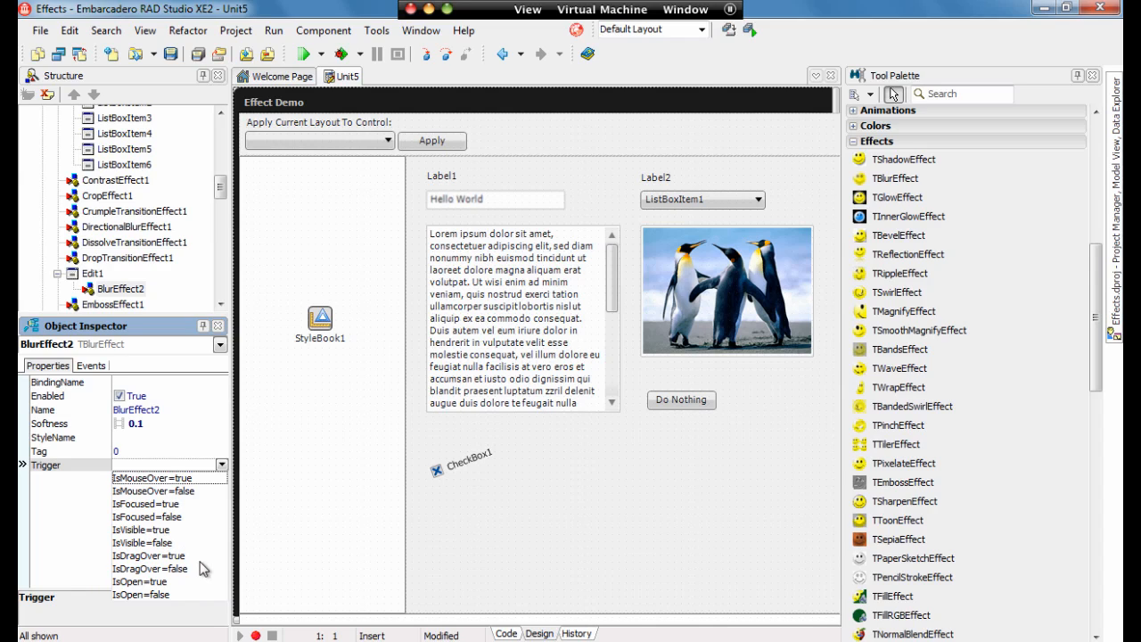
mouse_move(209, 419)
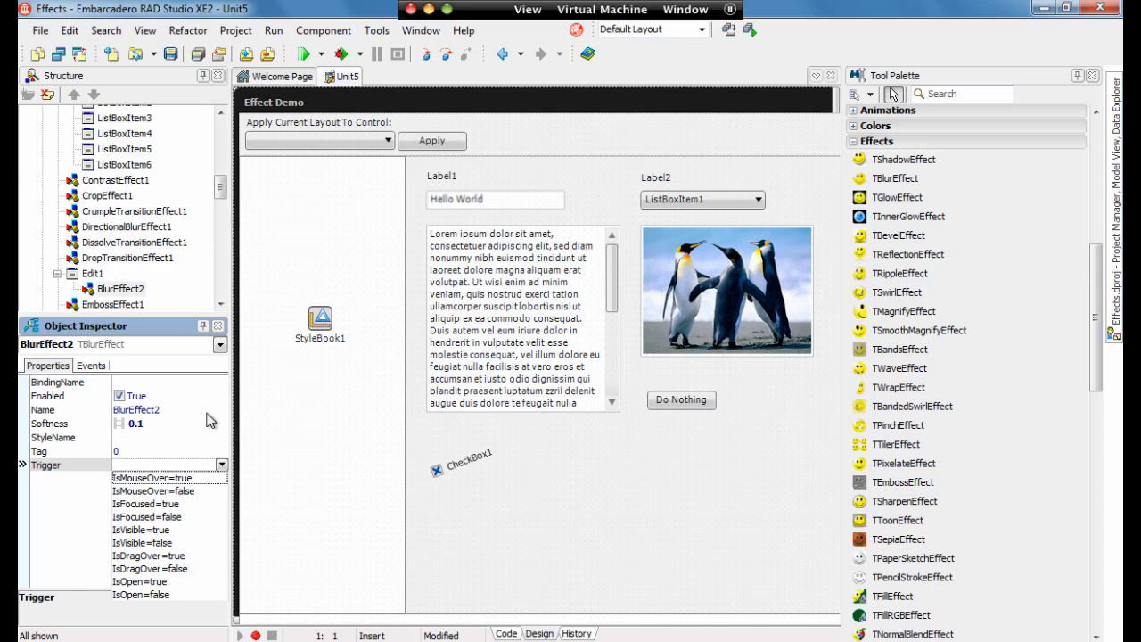
mouse_move(207, 400)
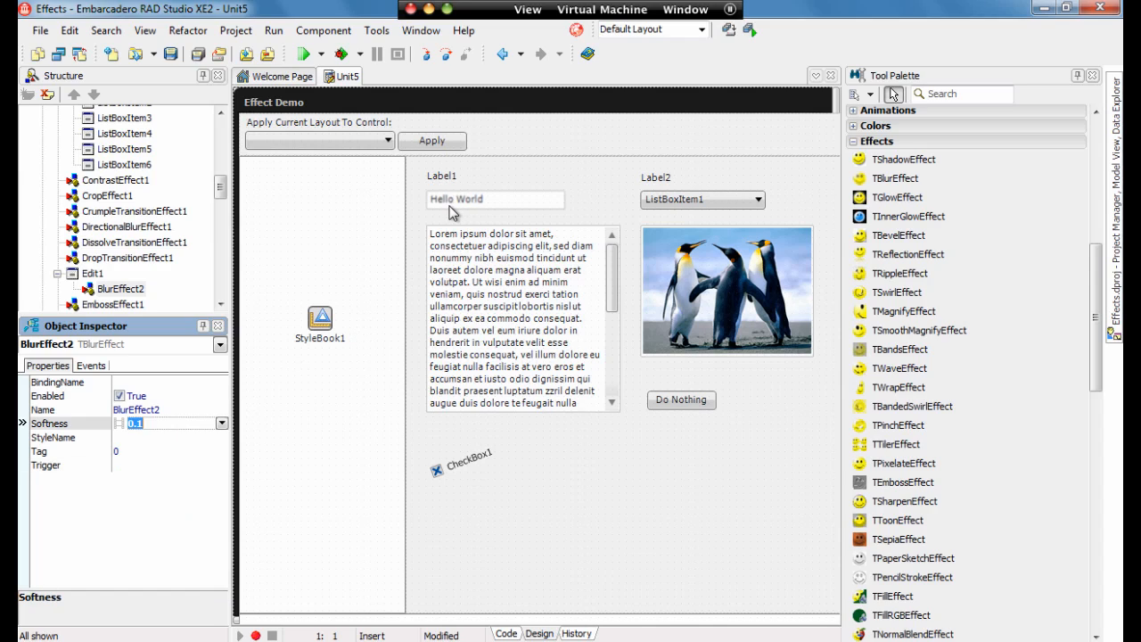
mouse_move(181, 256)
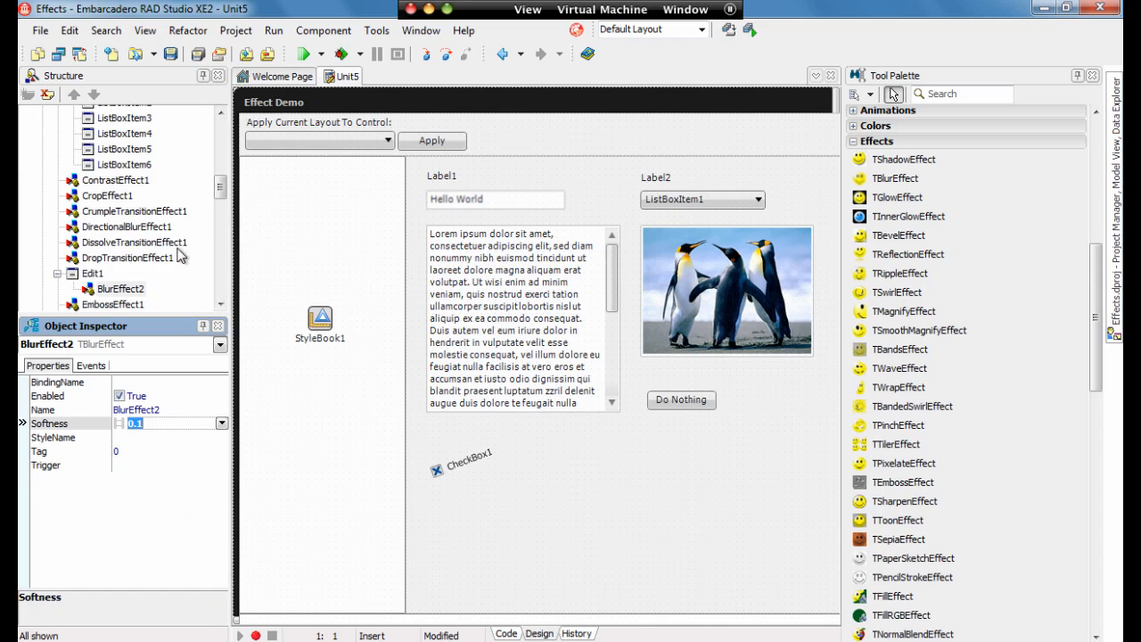
mouse_move(119, 292)
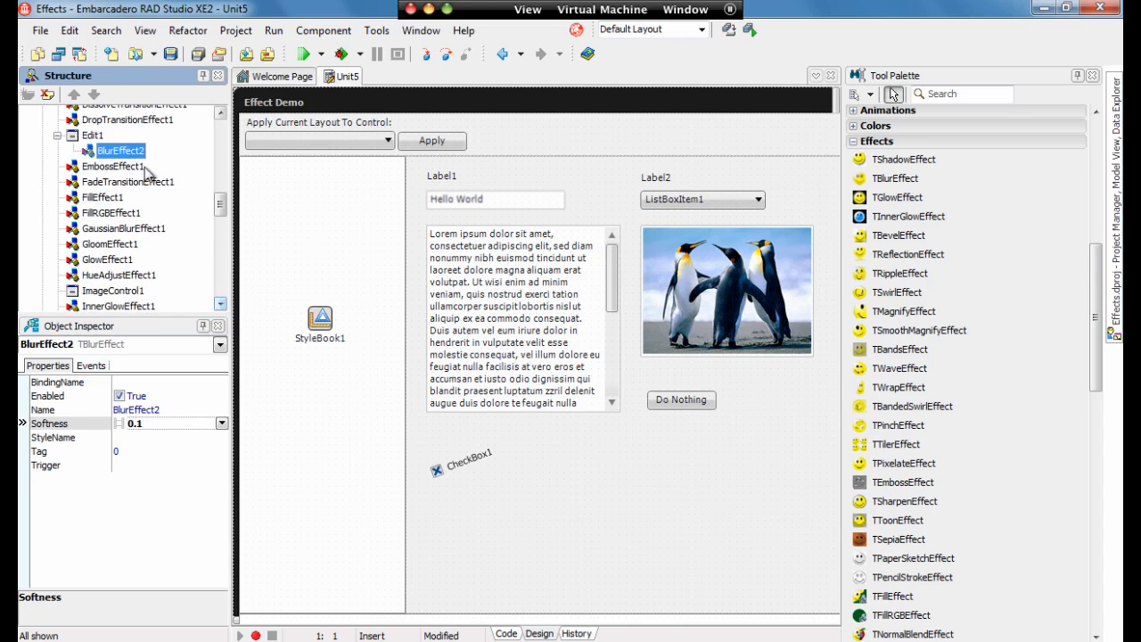
mouse_move(99, 96)
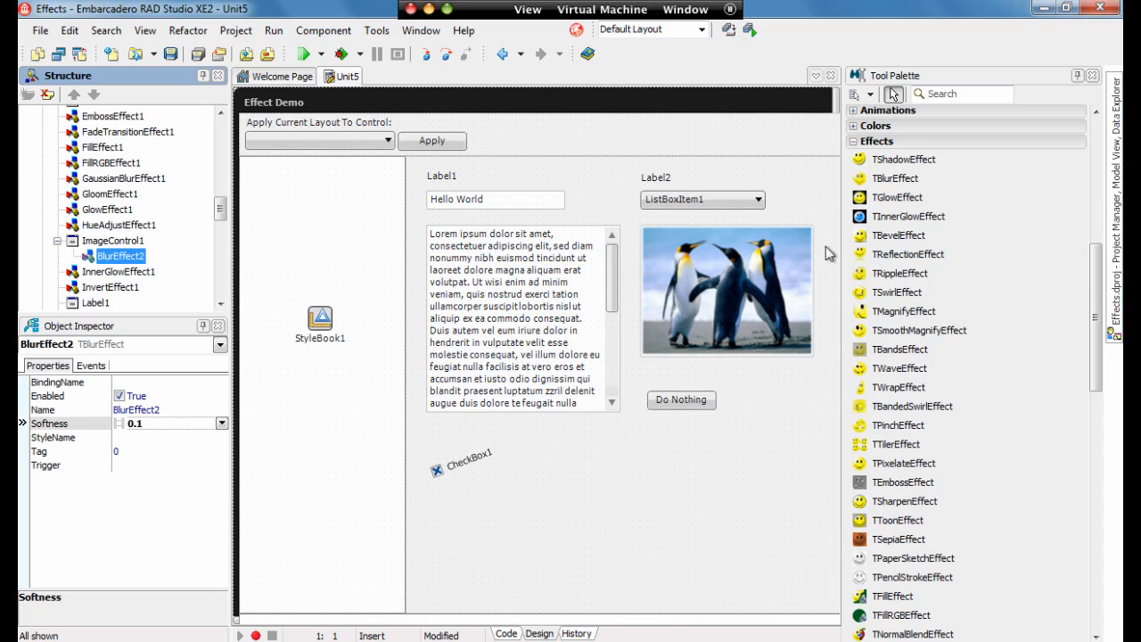
Set the penguin image's BlurEffect2 Softness to 0.5.
click(134, 422)
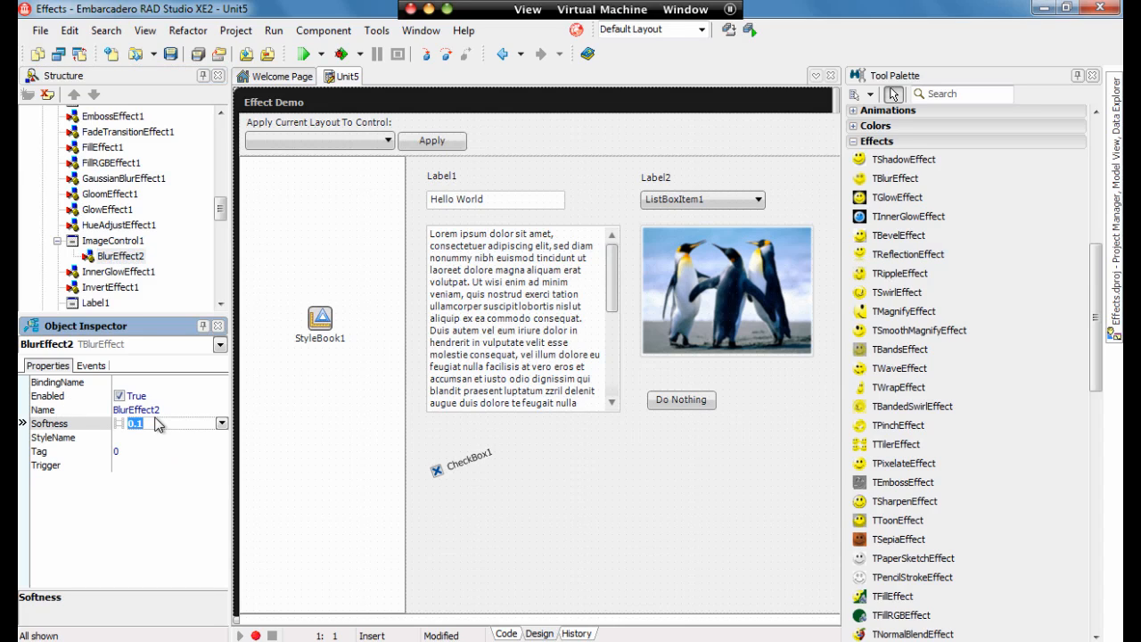
text(0.5)
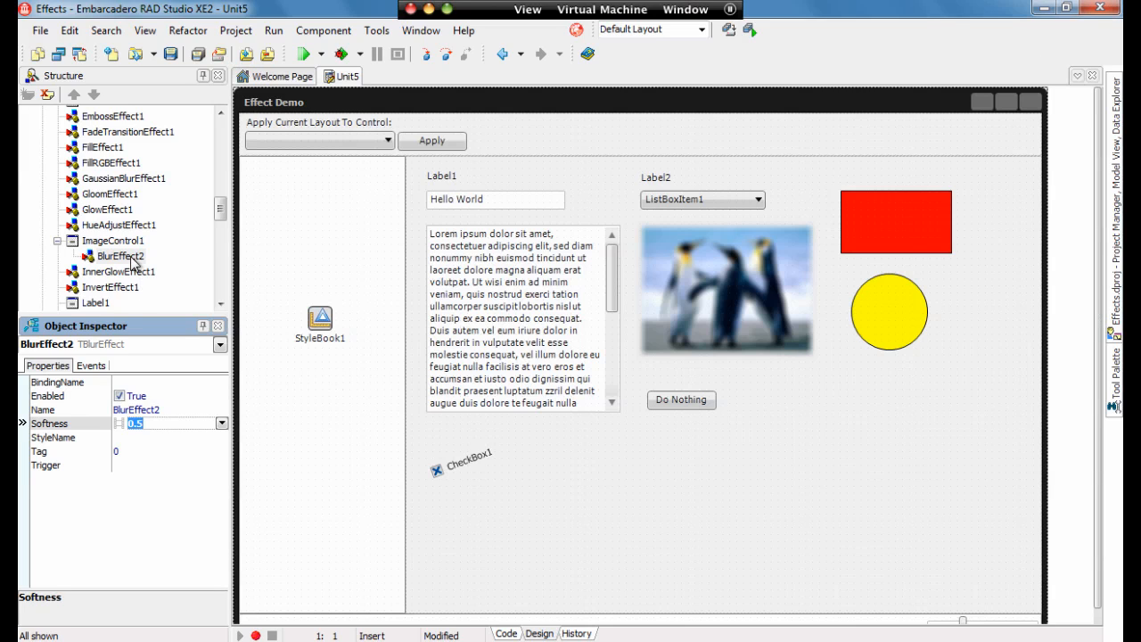
mouse_move(204, 270)
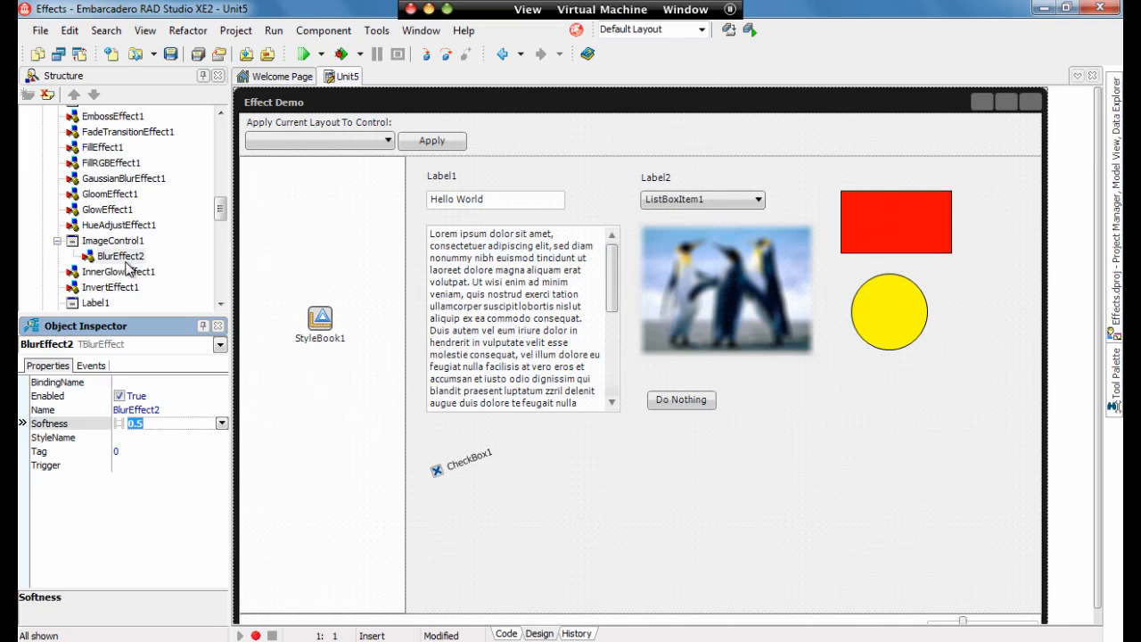
mouse_move(130, 249)
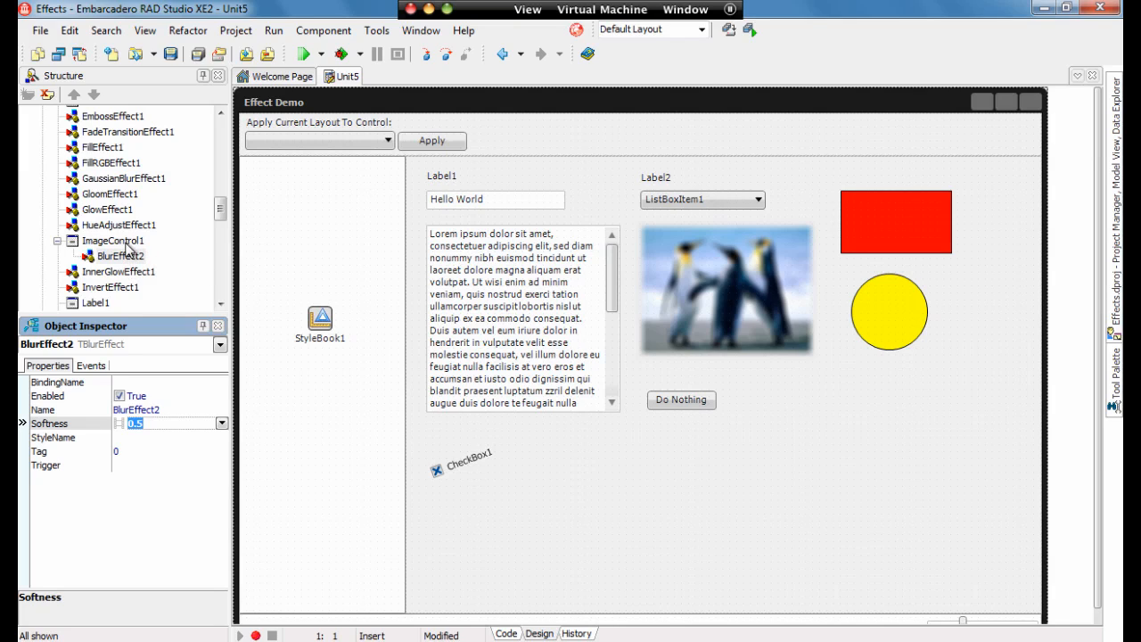